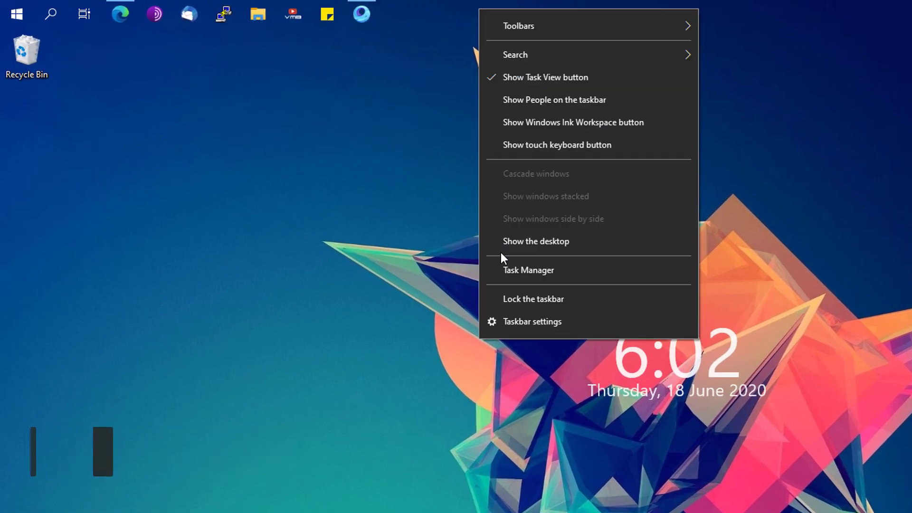
- Open Task Manager from the taskbar context menu to reach the GameLoop process
left_click(528, 270)
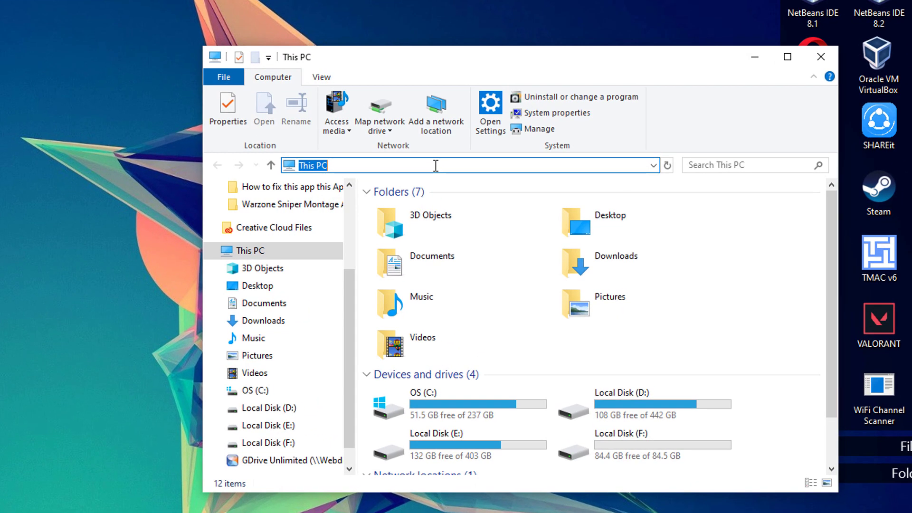
- Go to %appdata% Roaming and delete the Tencent folder
type("%appdat")
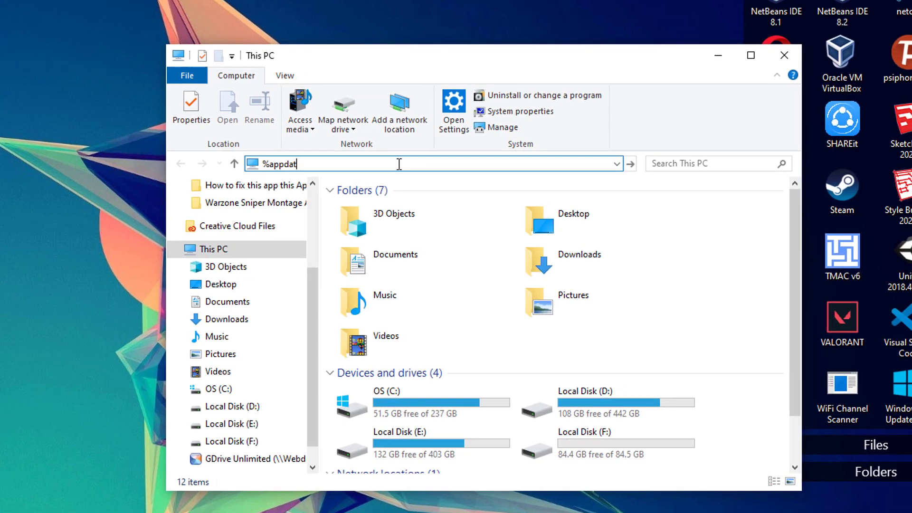
key("Enter")
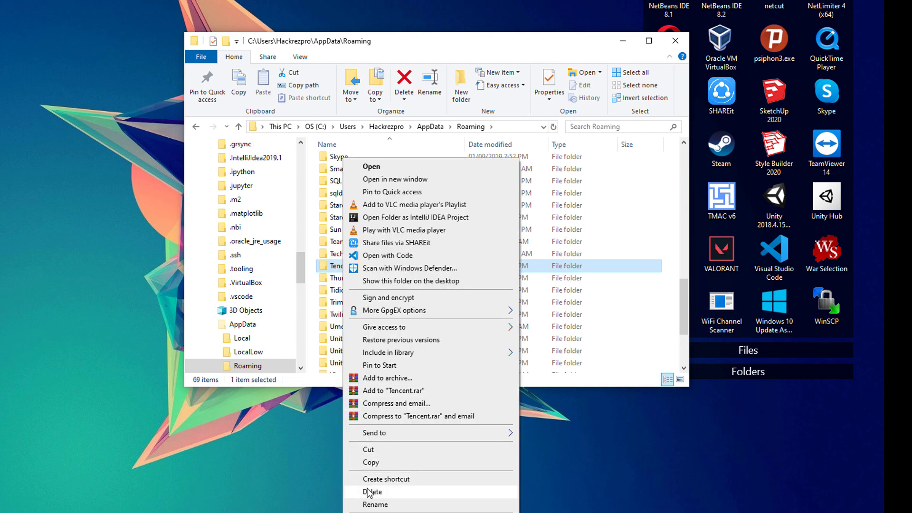
left_click(373, 491)
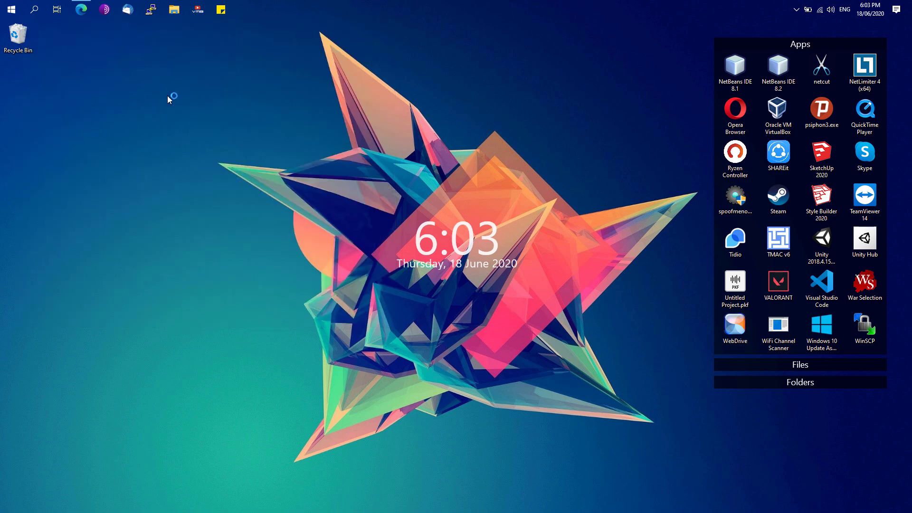
- Launch GameLoop once and close its window again
left_click(244, 9)
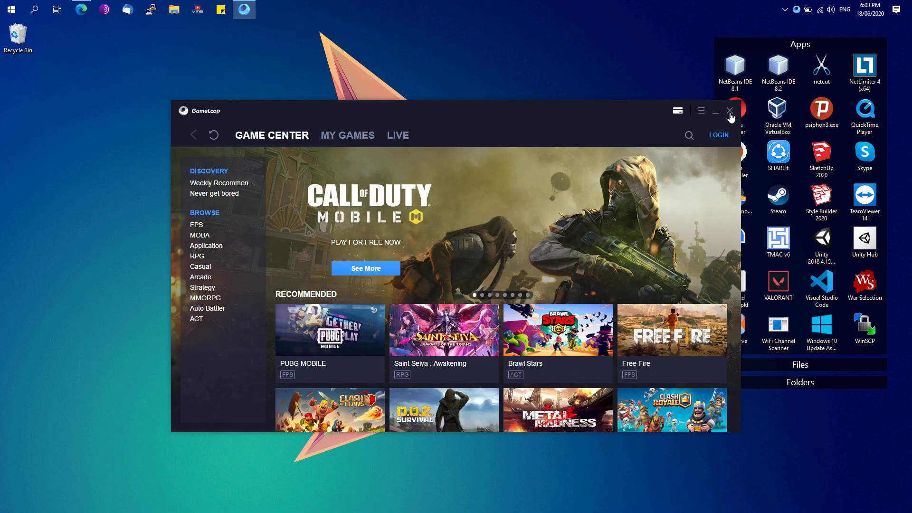
left_click(730, 110)
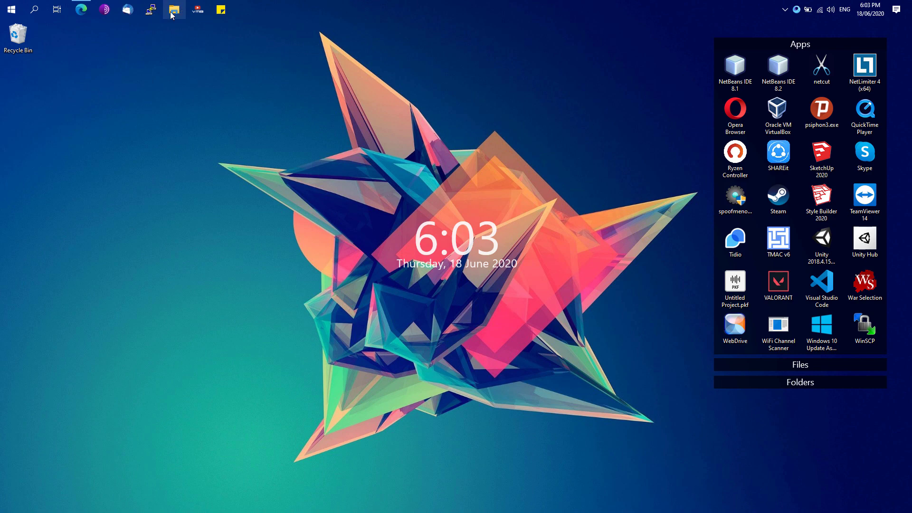
- Reopen %appdata% Roaming in a new Explorer window and select the recreated Tencent folder
left_click(172, 10)
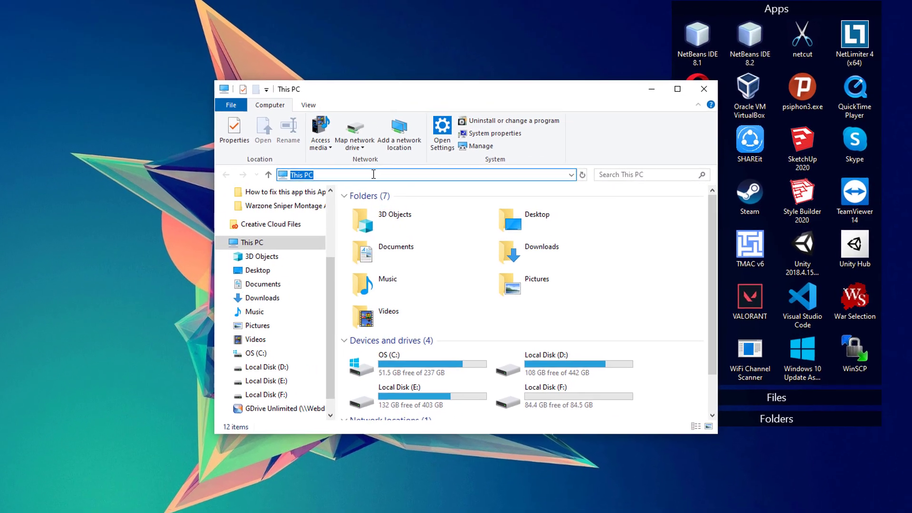
type("%appdata%")
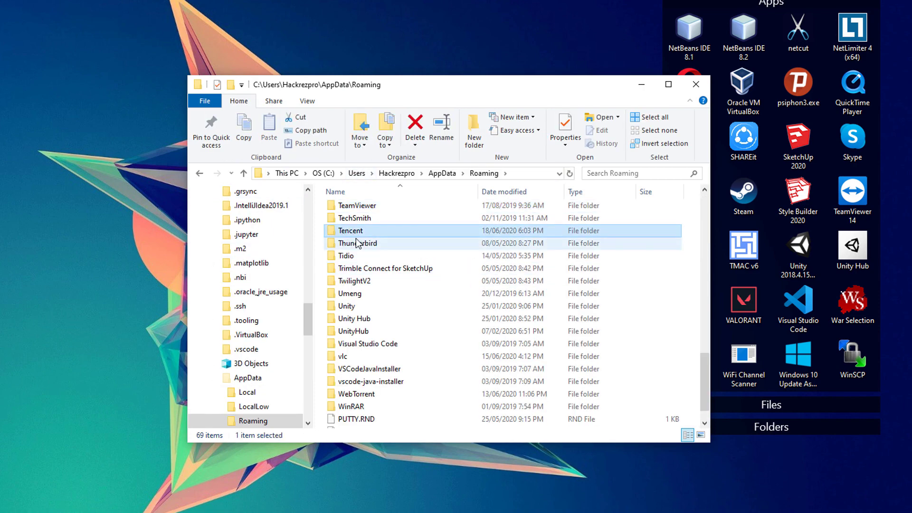
left_click(414, 125)
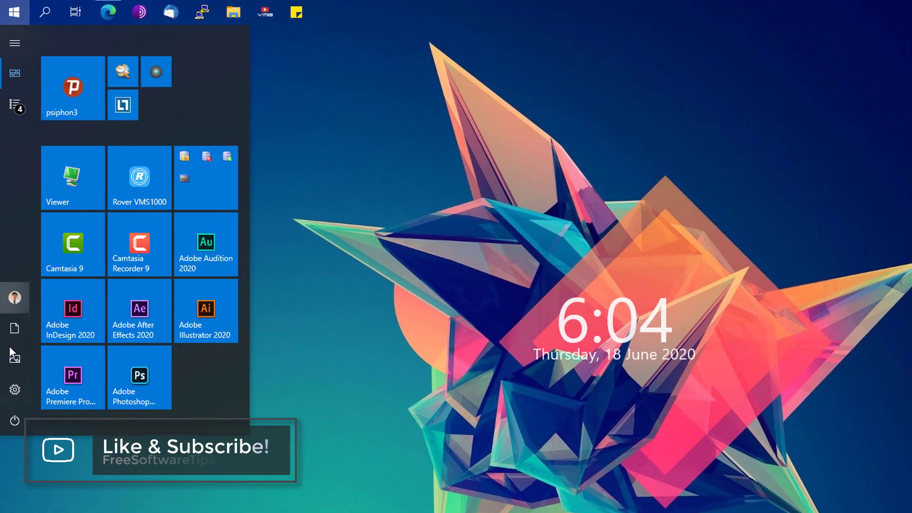
- In Settings Apps & features, filter the app list to 'gameloop'
left_click(14, 389)
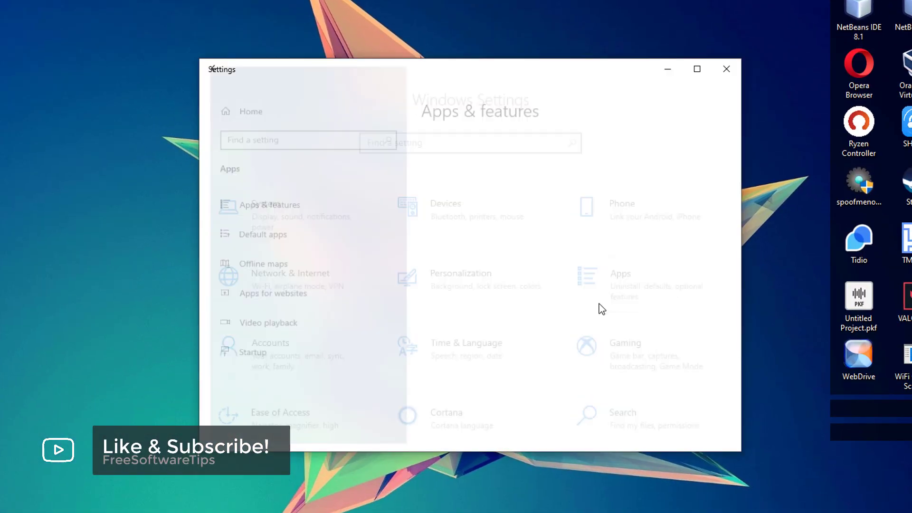
left_click(270, 204)
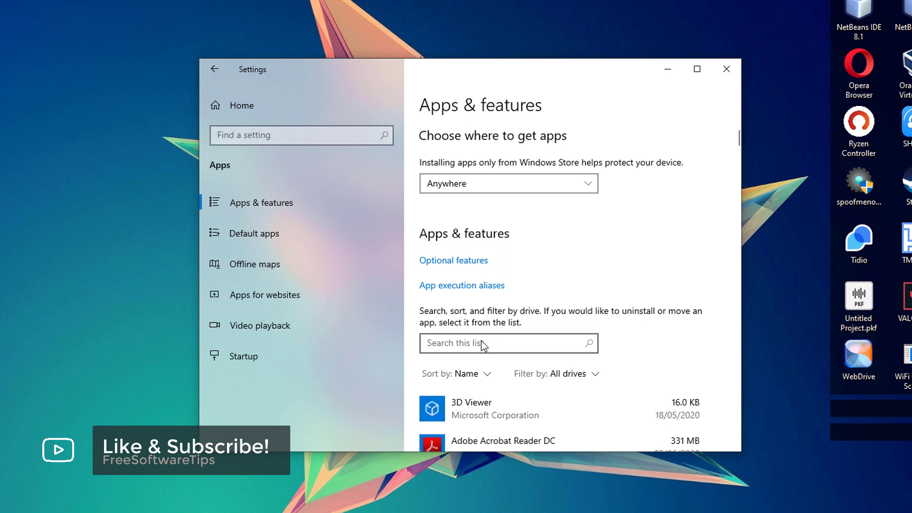
type("gameloop")
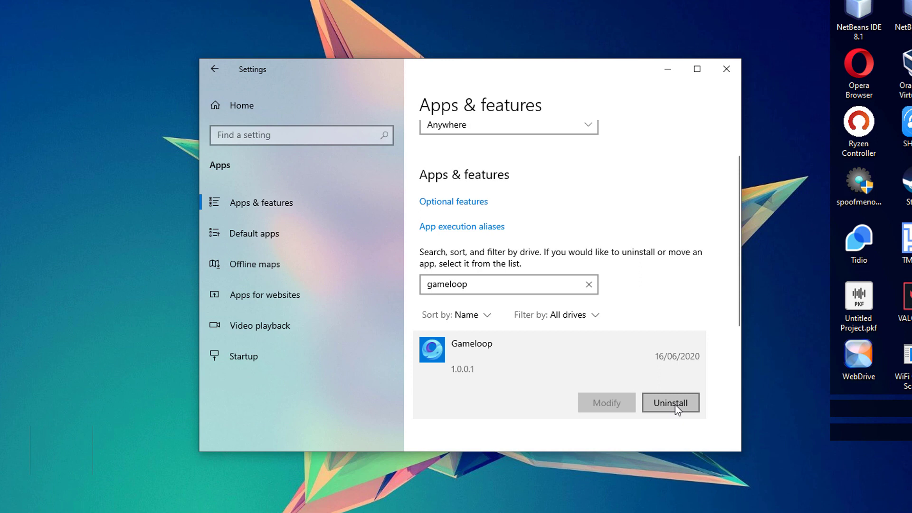
- Start Gameloop's uninstall and choose Repair Now to repair the installation
left_click(670, 403)
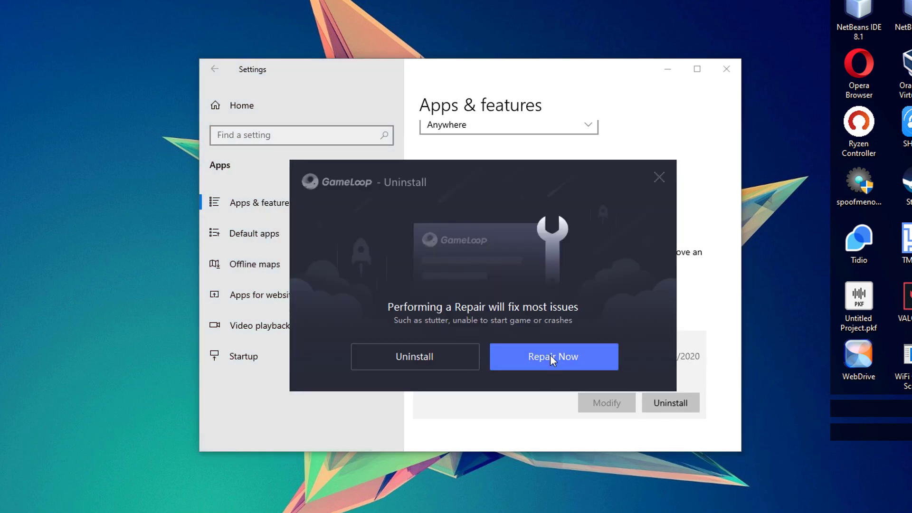
left_click(553, 356)
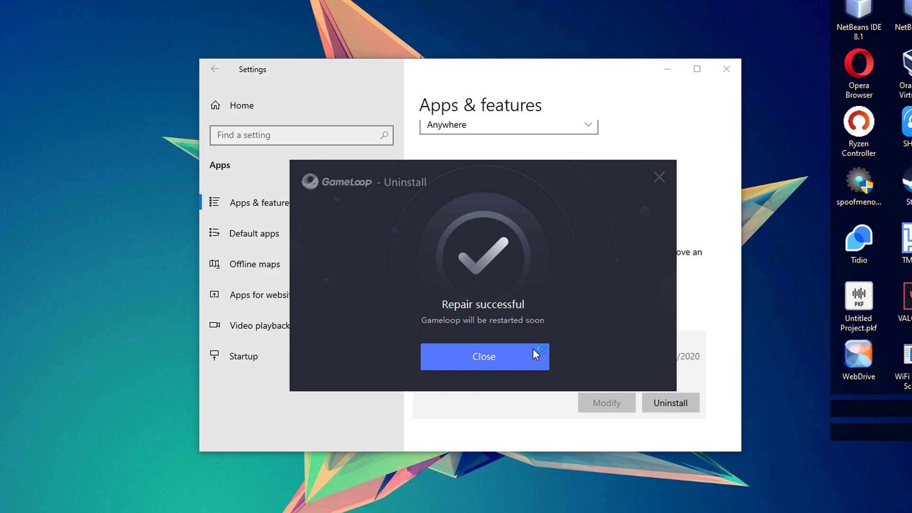
left_click(484, 357)
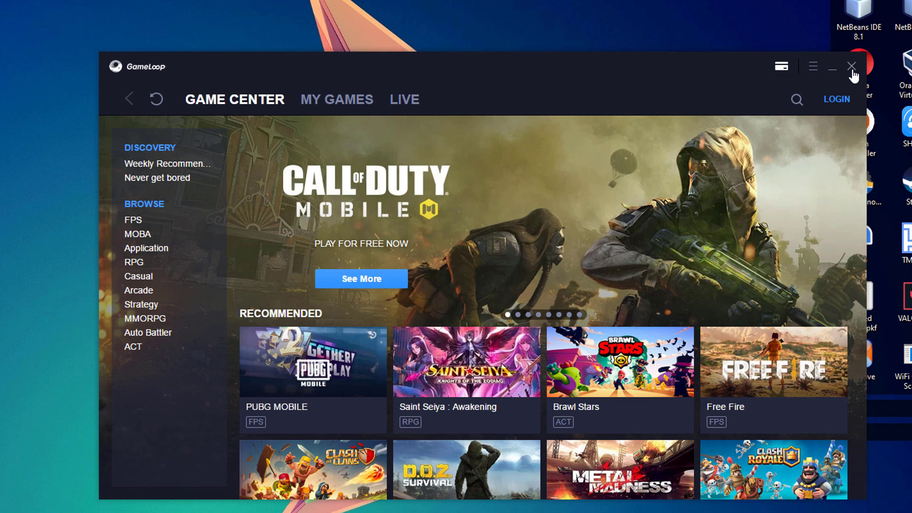
- Close the relaunched GameLoop window and dismiss the repair success dialog
left_click(851, 66)
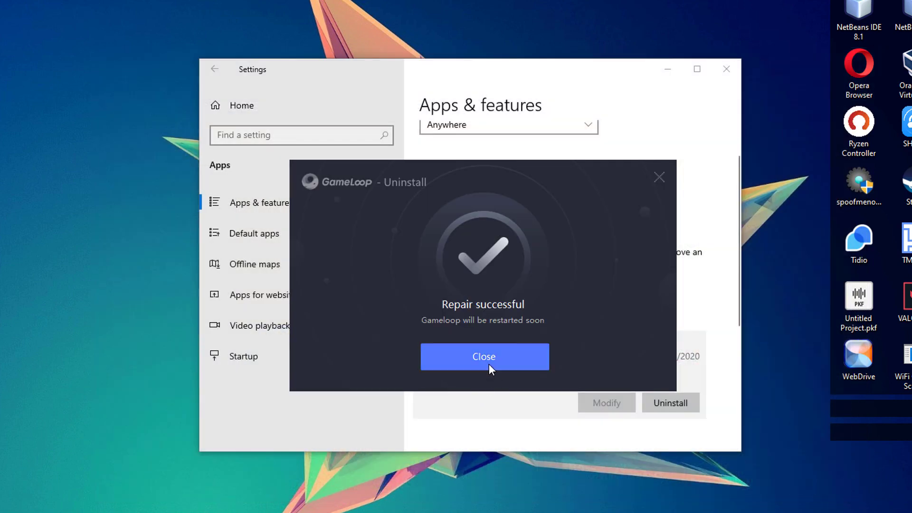
left_click(483, 356)
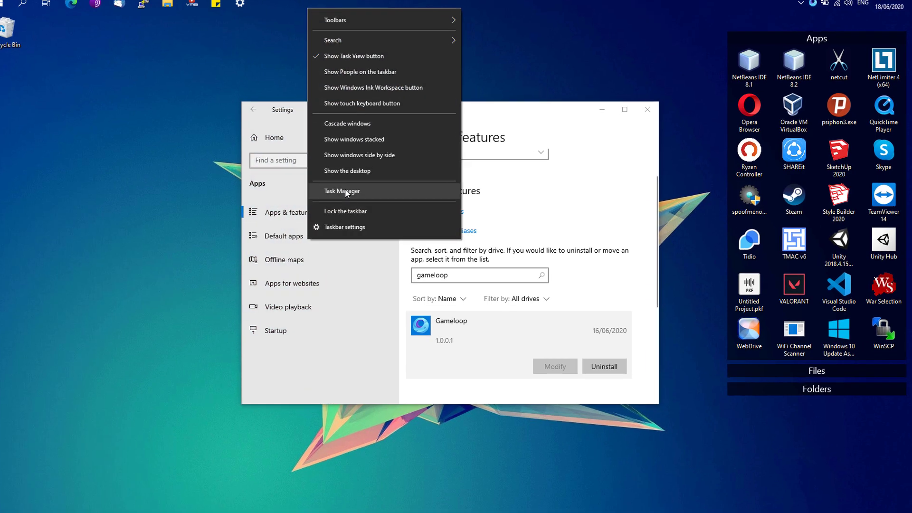
- Open Task Manager and scroll to the Gameloop (32 bit) process
left_click(341, 191)
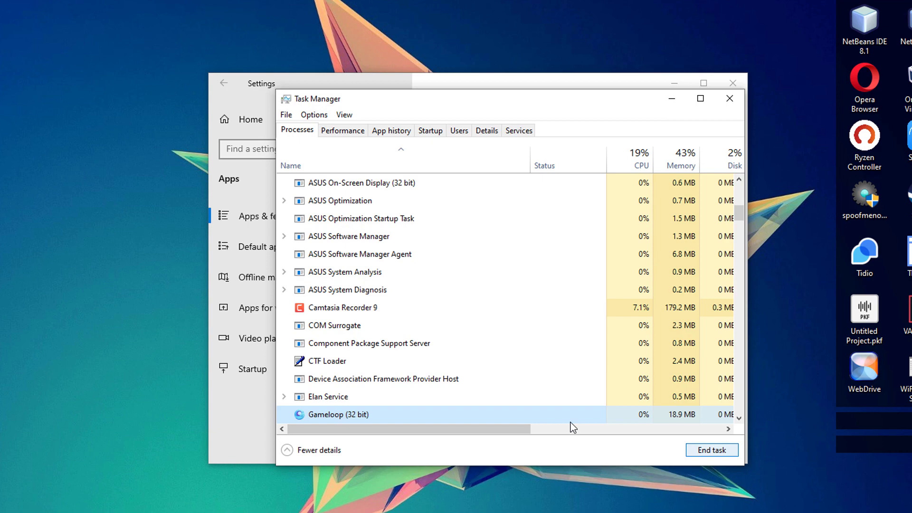
scroll("down", 3)
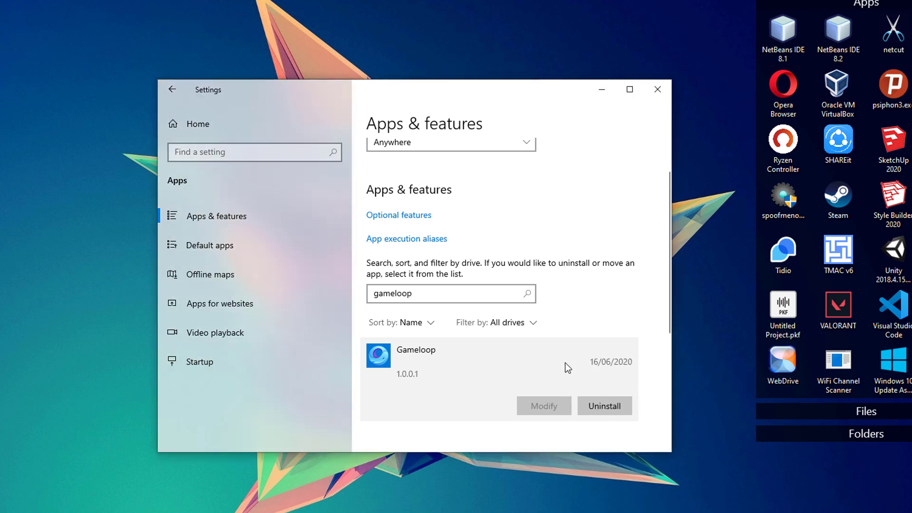
- Uninstall Gameloop from Settings, declining Repair Now and confirming removal on the feedback page
left_click(604, 405)
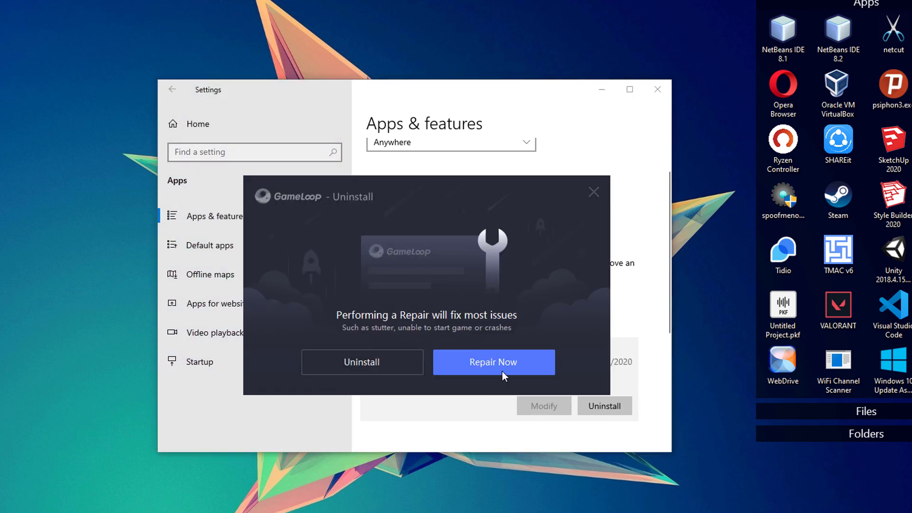
mouse_move(395, 315)
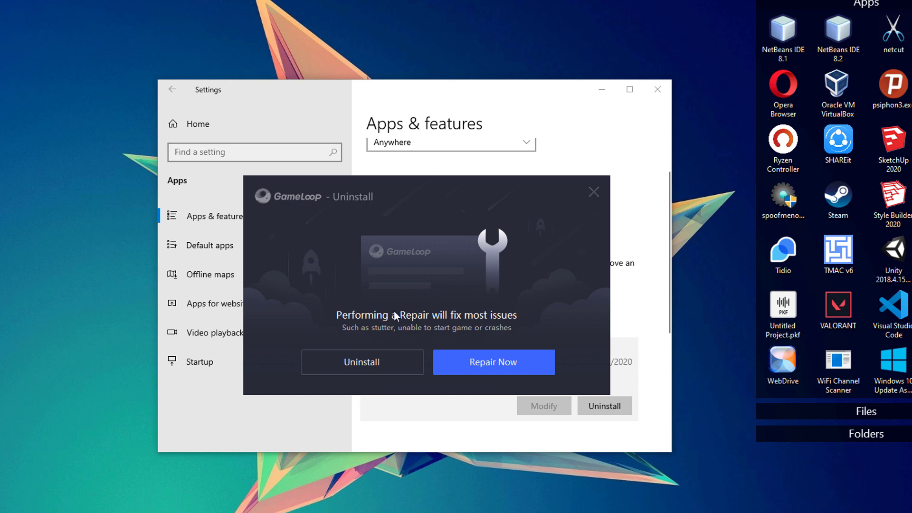
left_click(361, 362)
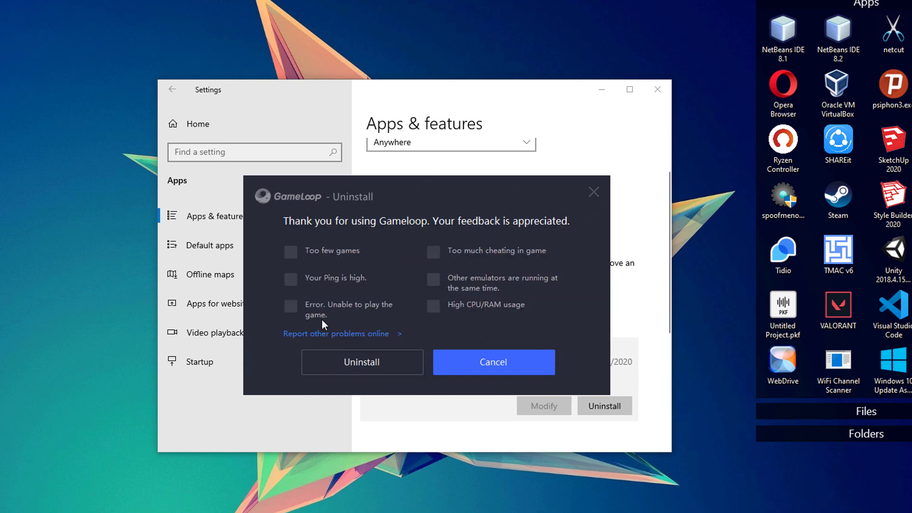
left_click(361, 362)
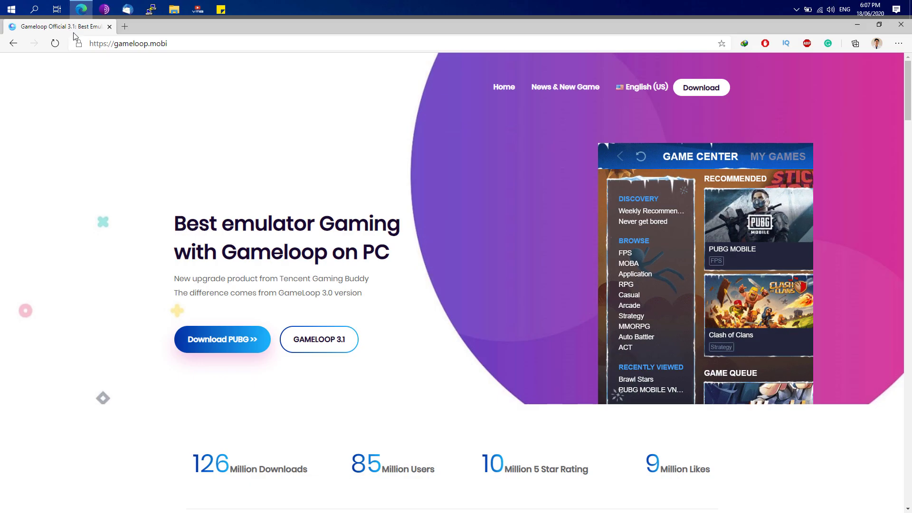
- Go to the gameloop.mobi Downloads page listing the English, Vietnamese and Chinese versions
left_click(56, 42)
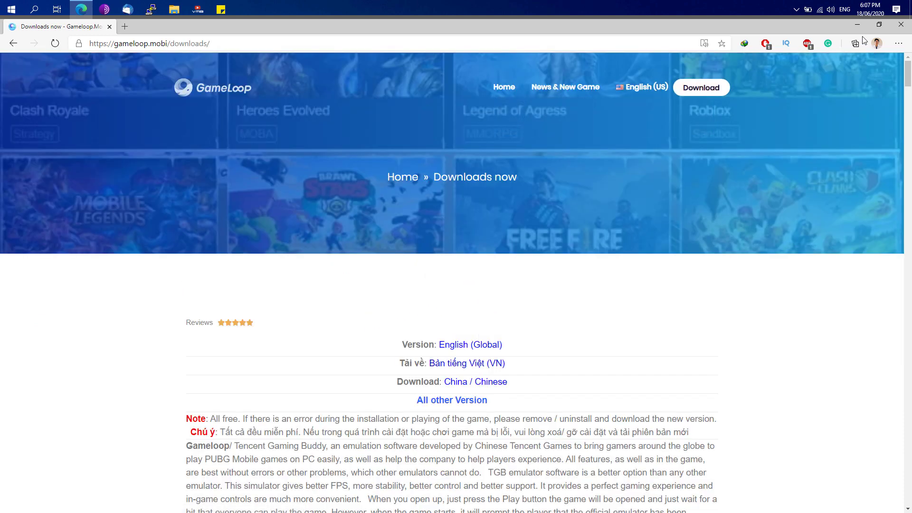
scroll("down", 3)
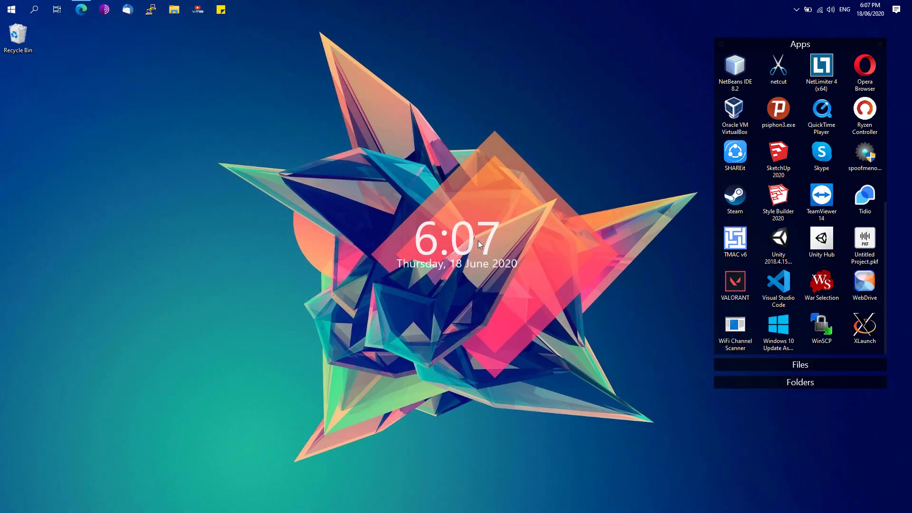
mouse_move(464, 241)
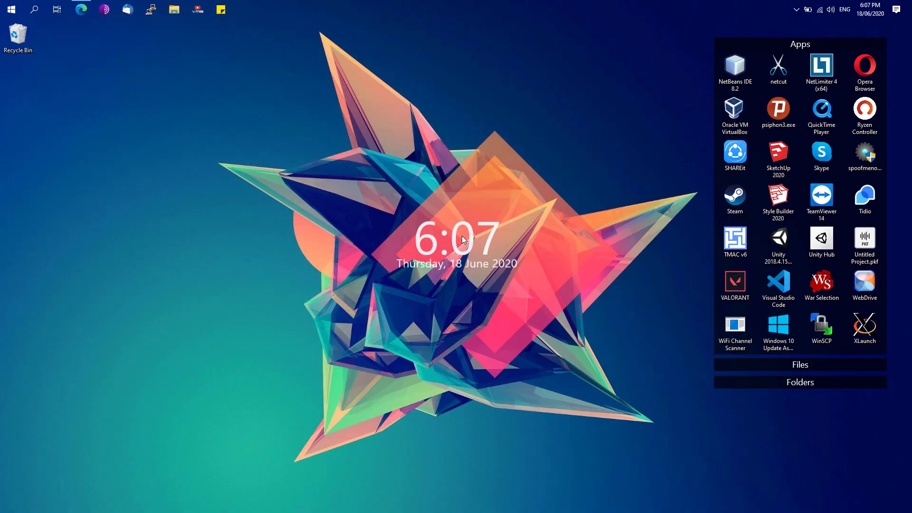